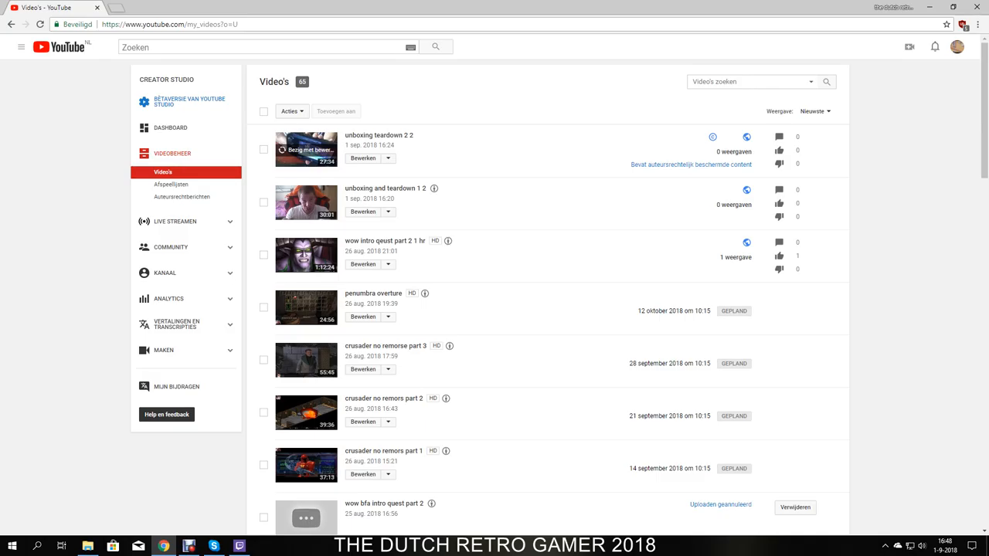
{"action": "mouse_move", "coordinate": [712, 137]}
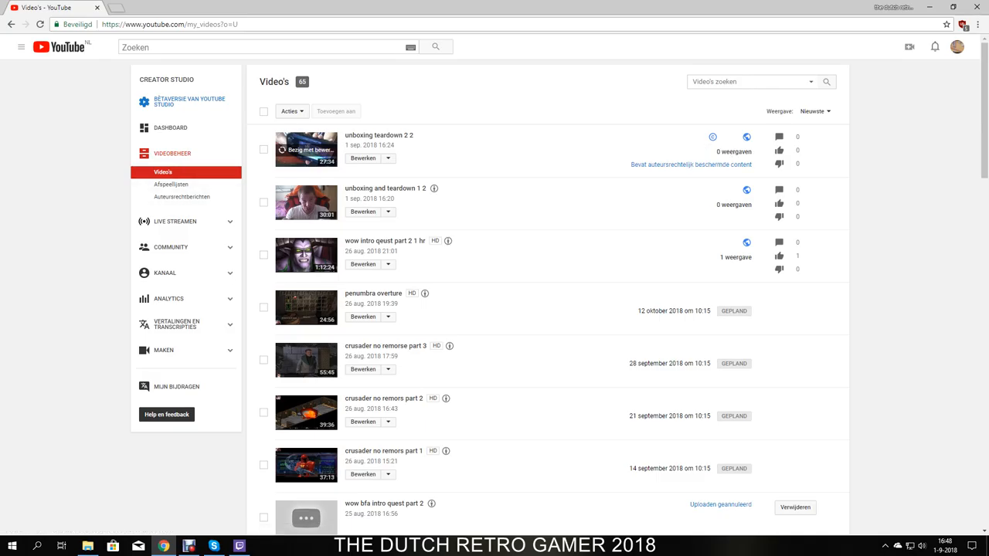
{"action": "mouse_move", "coordinate": [712, 137]}
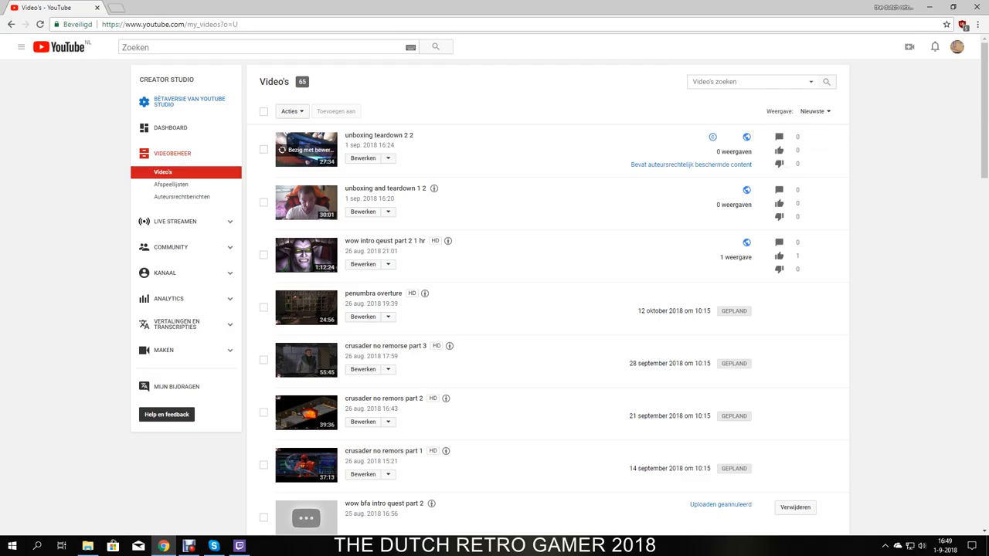
{"action": "mouse_move", "coordinate": [746, 137]}
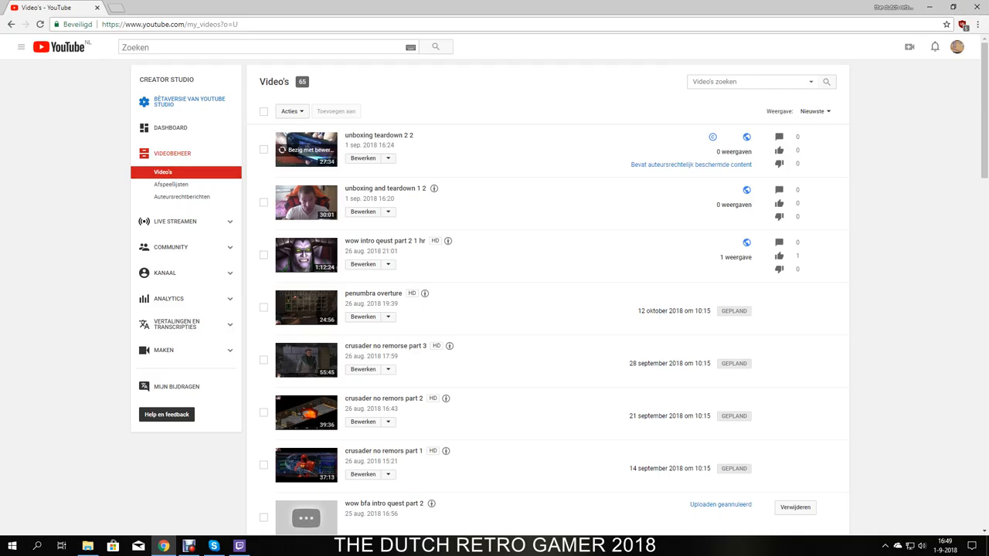
{"action": "mouse_move", "coordinate": [712, 137]}
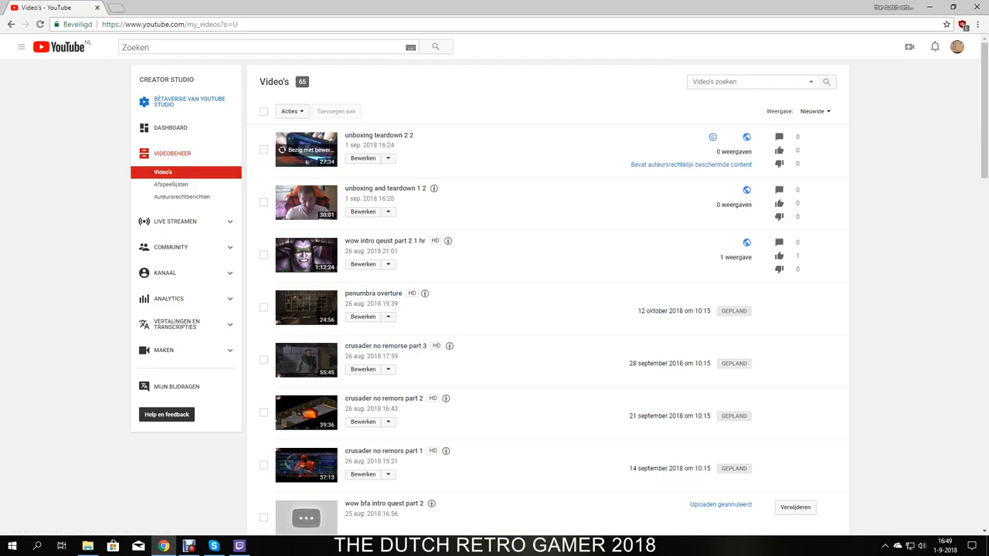
{"action": "mouse_move", "coordinate": [712, 137]}
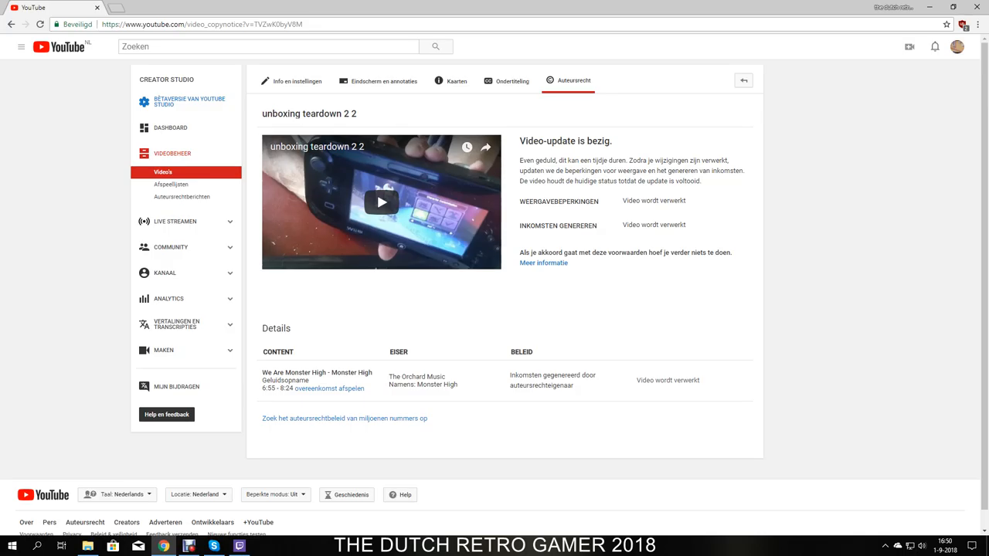
Open the 'Meer informatie' Content ID claim article and scroll through its rights-holder actions section
{"action": "left_click", "coordinate": [543, 262]}
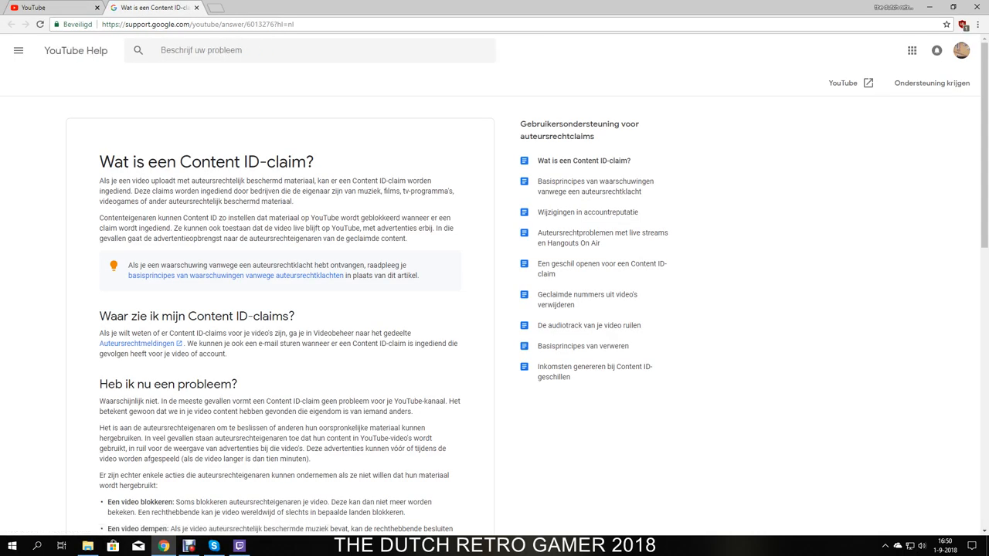
{"action": "scroll", "scroll_direction": "down", "scroll_amount": 3}
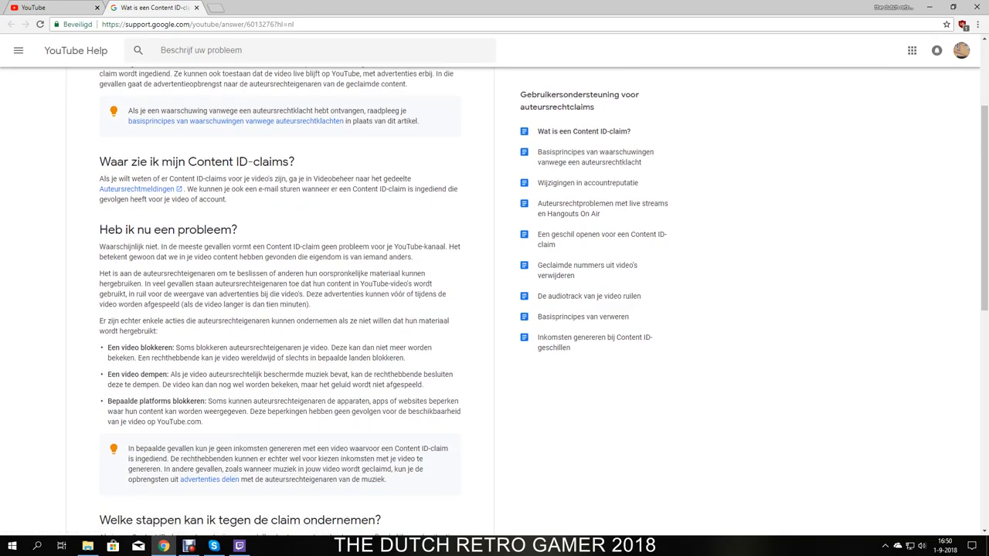
{"action": "scroll", "scroll_direction": "up", "scroll_amount": 3}
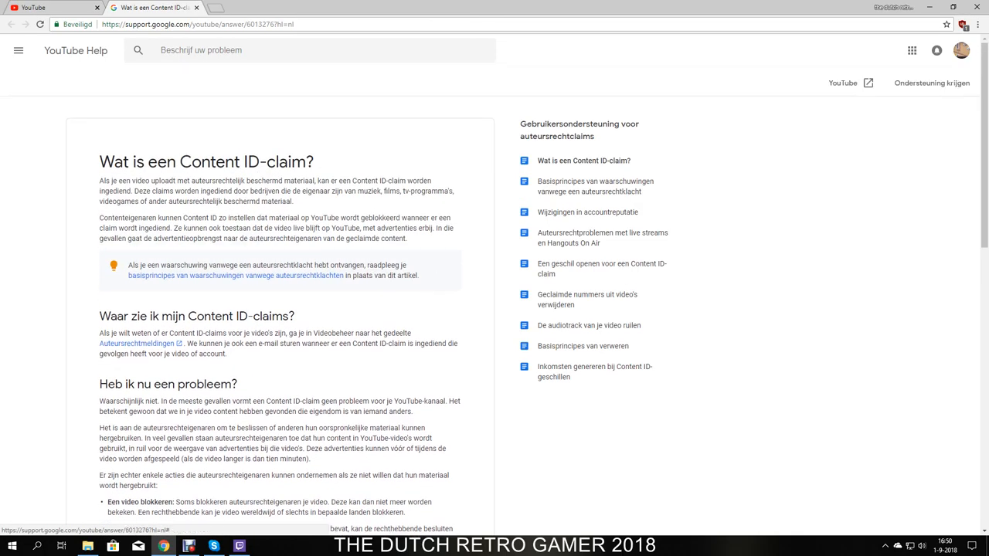